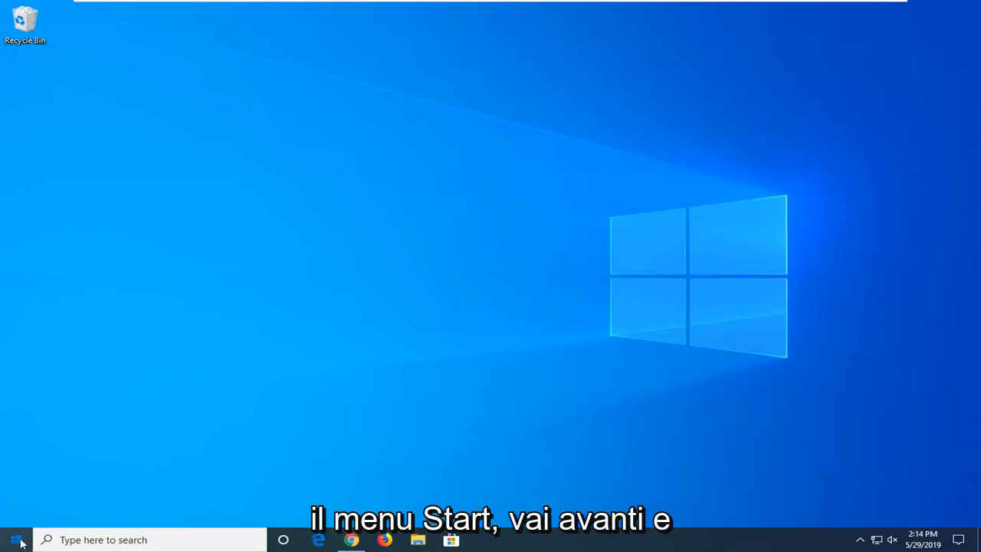
- Search 'tro' from Start and reach the Troubleshoot settings page
{"action": "left_click", "coordinate": [15, 540]}
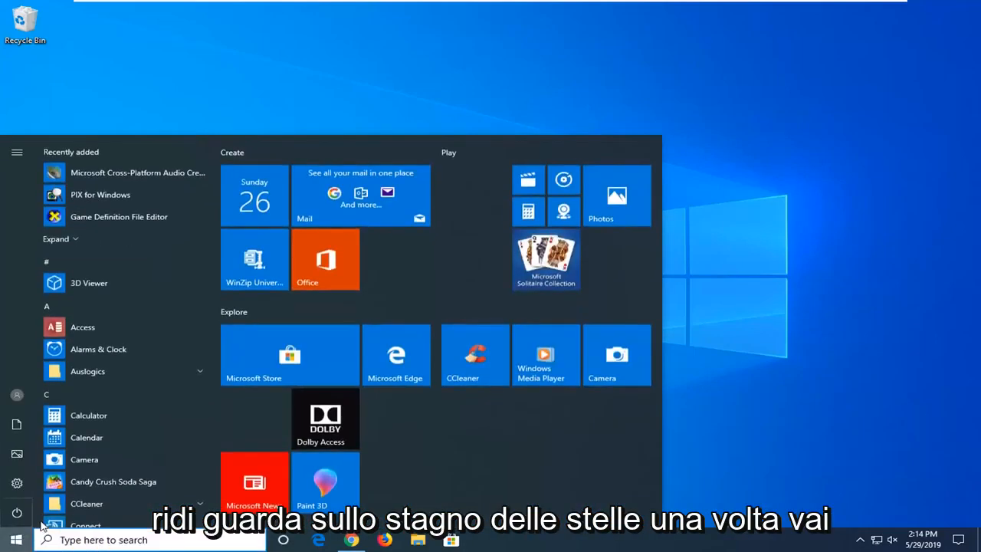
{"action": "type", "text": "tro"}
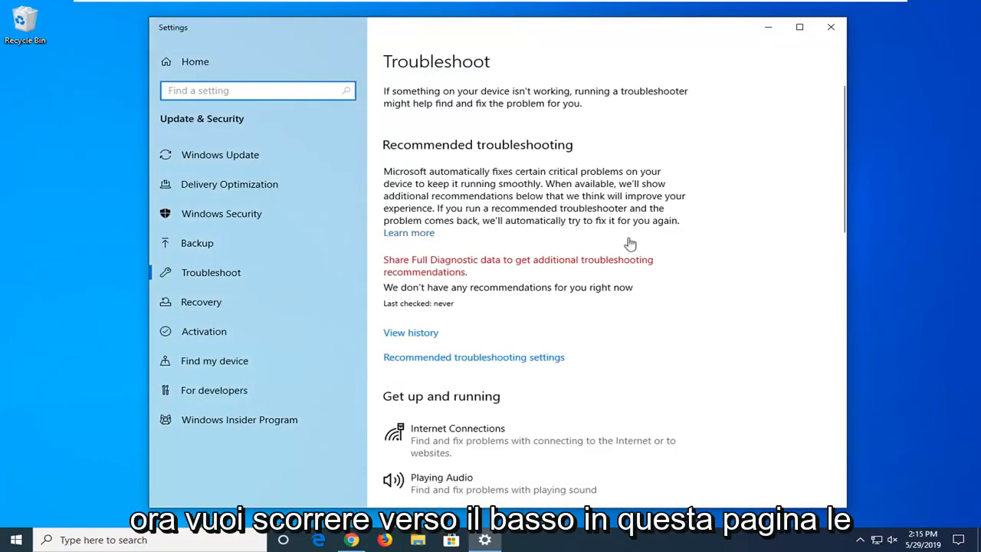
- Run the Printer troubleshooter from the Troubleshoot page
{"action": "scroll", "scroll_direction": "down", "scroll_amount": 3}
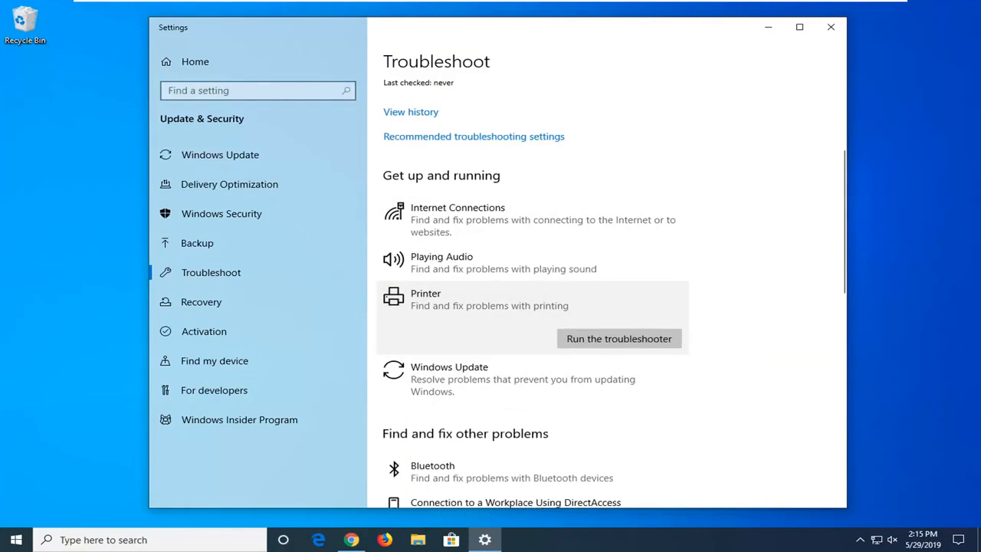
{"action": "left_click", "coordinate": [619, 339]}
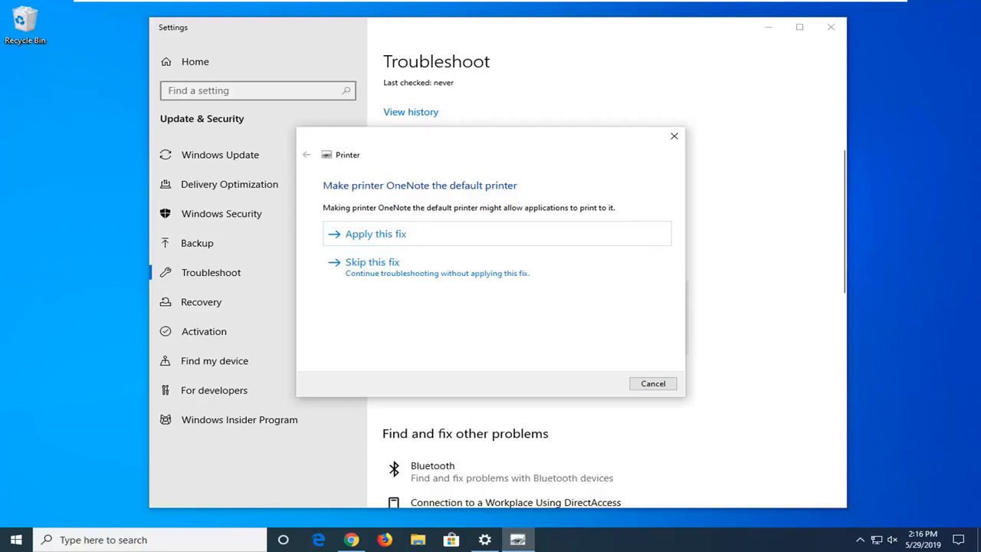
{"action": "mouse_move", "coordinate": [785, 334]}
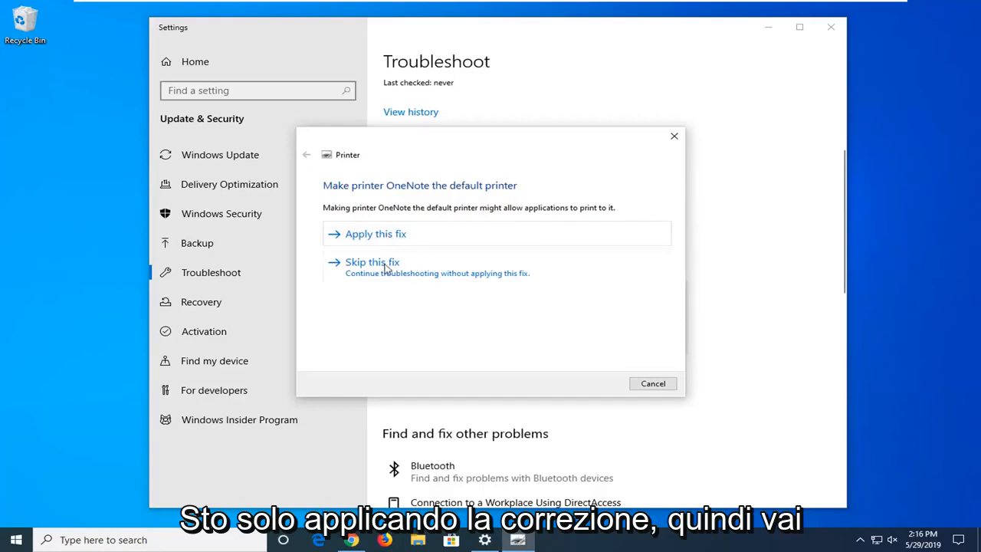
- Apply the OneNote default-printer fix and close the finished troubleshooter
{"action": "left_click", "coordinate": [376, 233]}
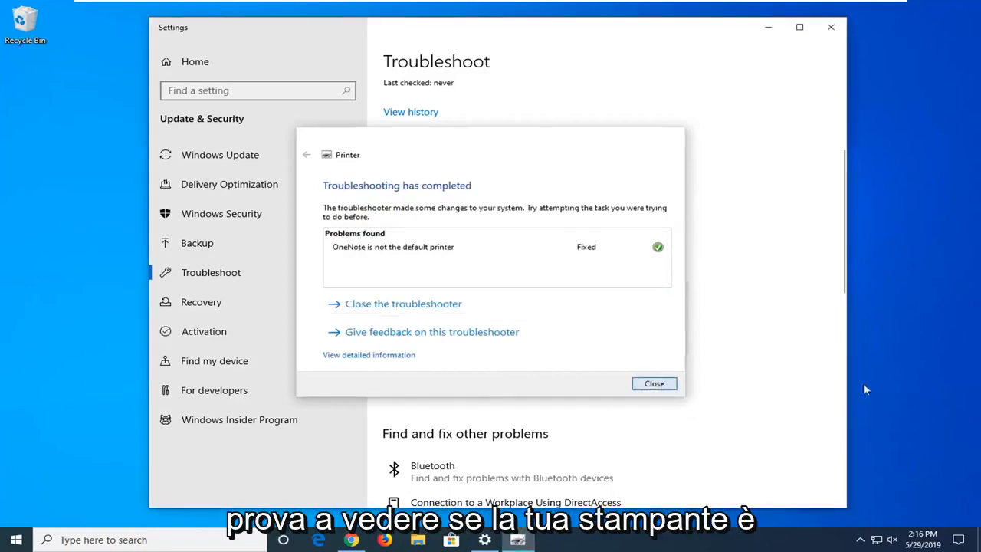
{"action": "left_click", "coordinate": [653, 383]}
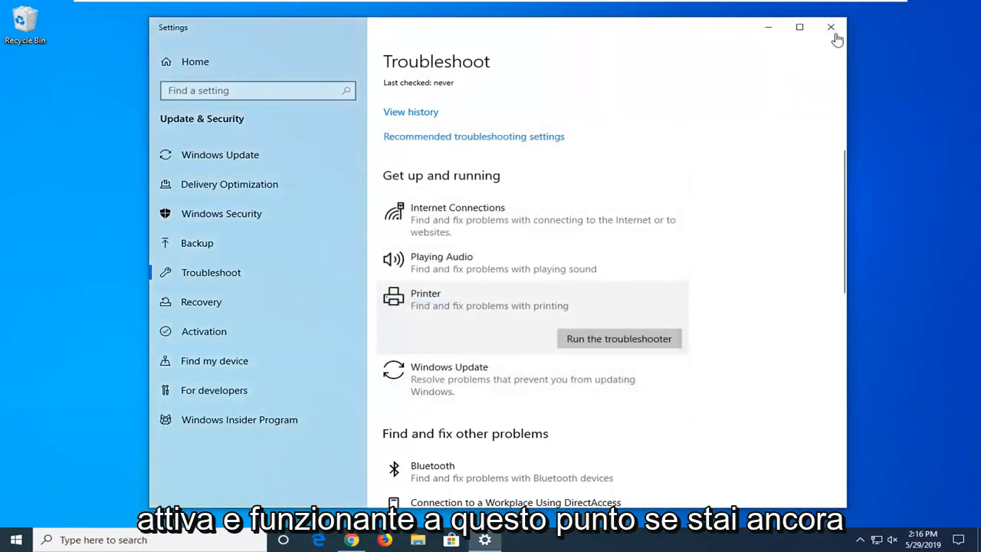
{"action": "mouse_move", "coordinate": [831, 27]}
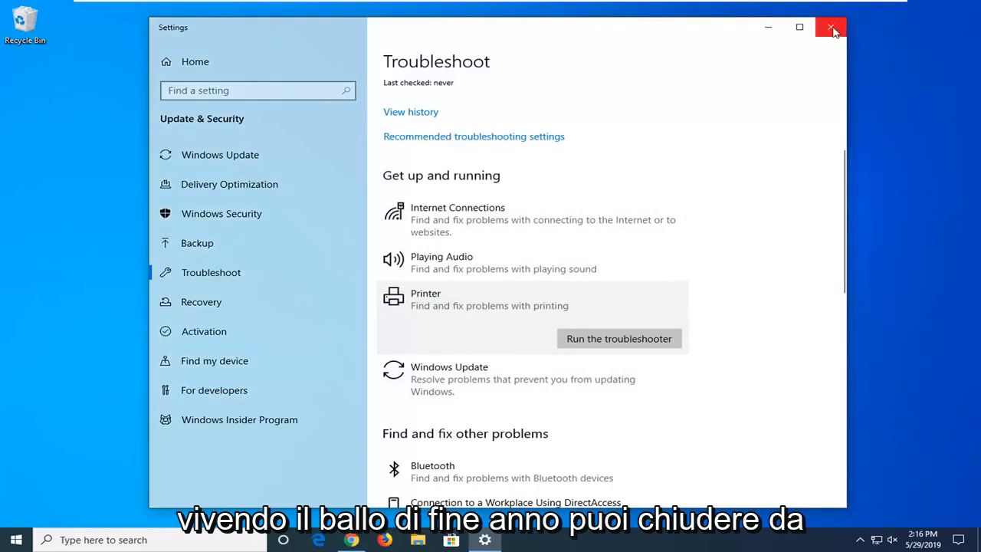
- Search 'control panel' from Start to launch Control Panel
{"action": "left_click", "coordinate": [14, 539]}
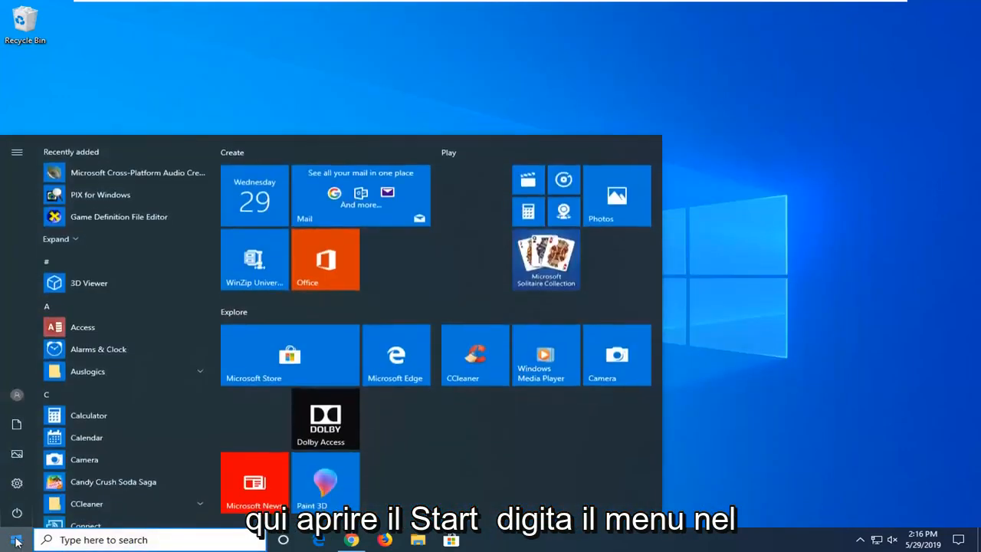
{"action": "type", "text": "control panel"}
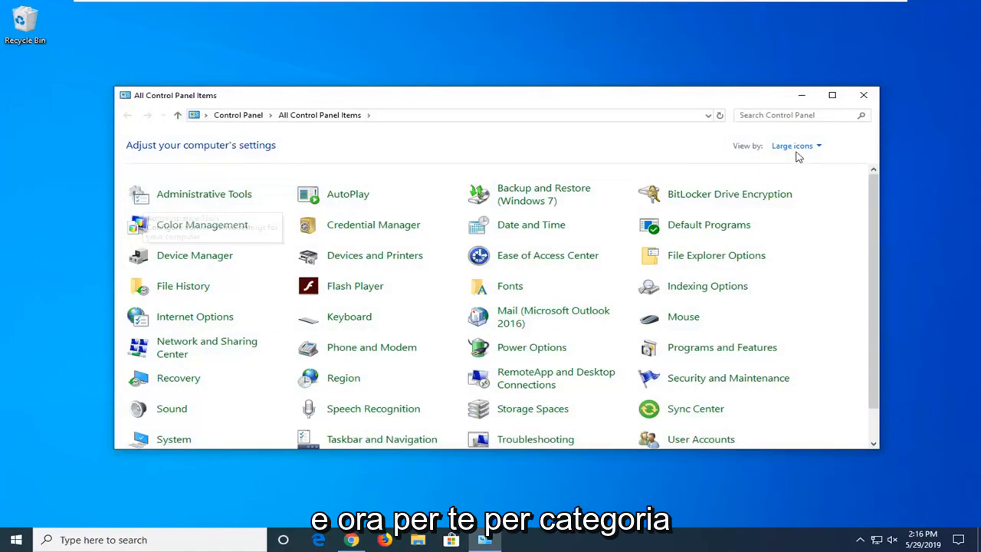
{"action": "mouse_move", "coordinate": [794, 146]}
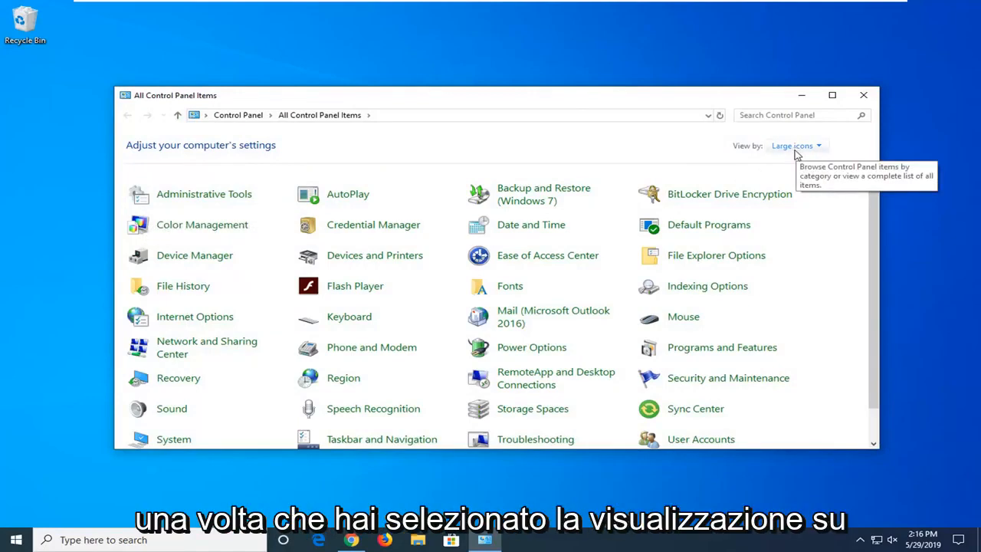
{"action": "mouse_move", "coordinate": [376, 285]}
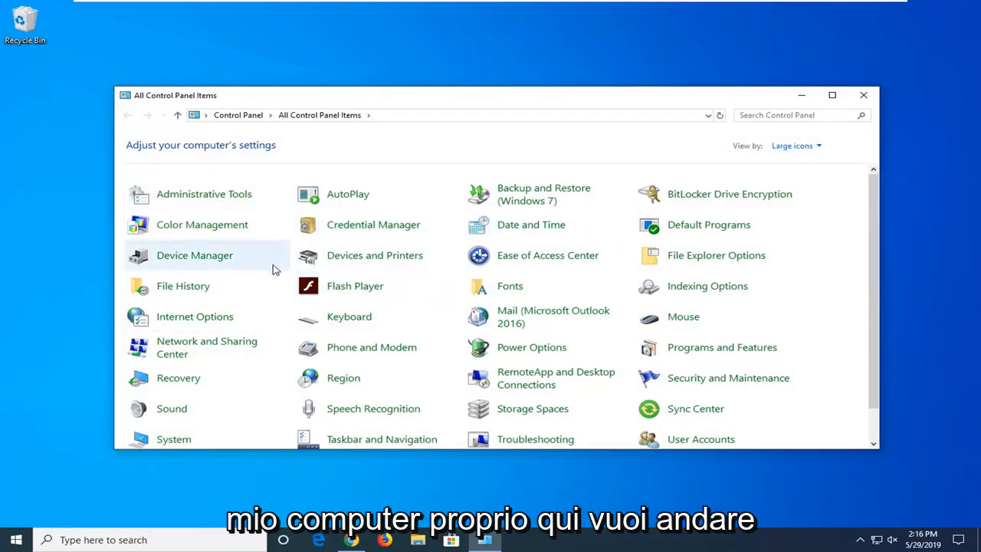
{"action": "mouse_move", "coordinate": [374, 255]}
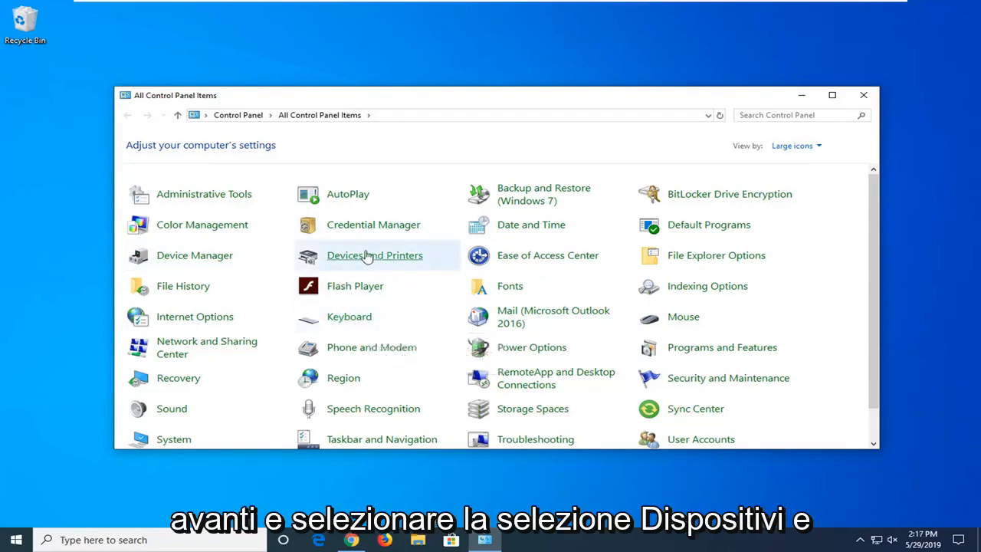
{"action": "mouse_move", "coordinate": [374, 255]}
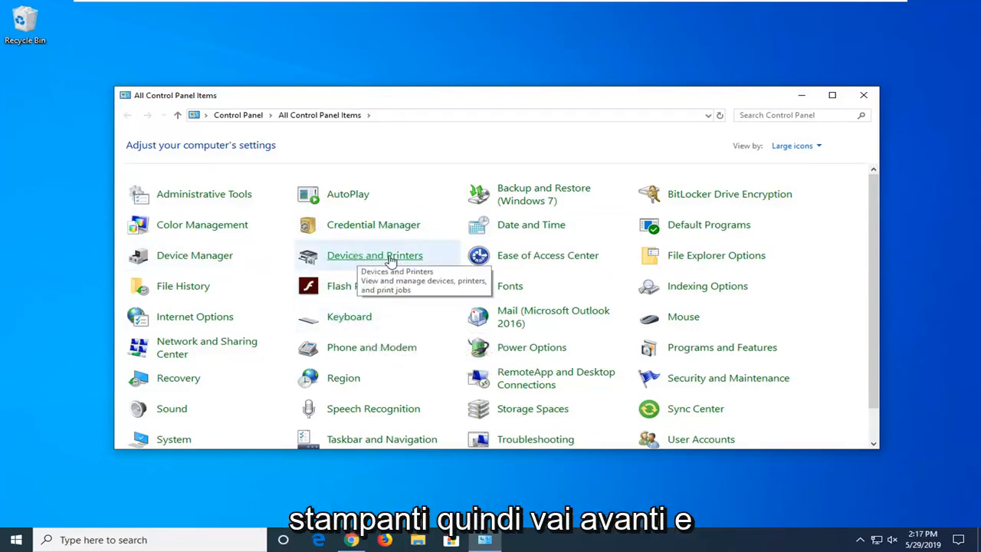
- Show Devices and Printers with the Printers group collapsed and re-expanded
{"action": "left_click", "coordinate": [374, 254]}
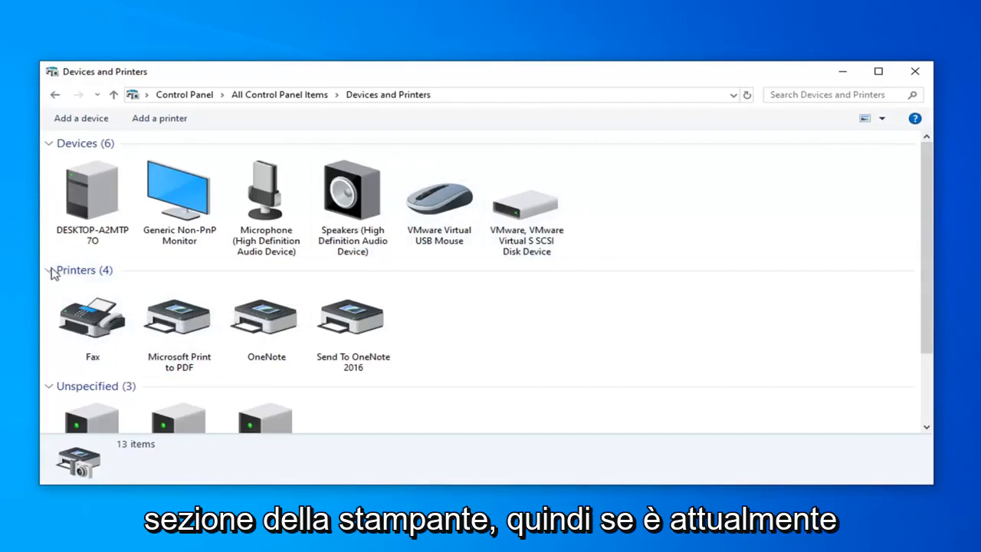
{"action": "left_click", "coordinate": [49, 270]}
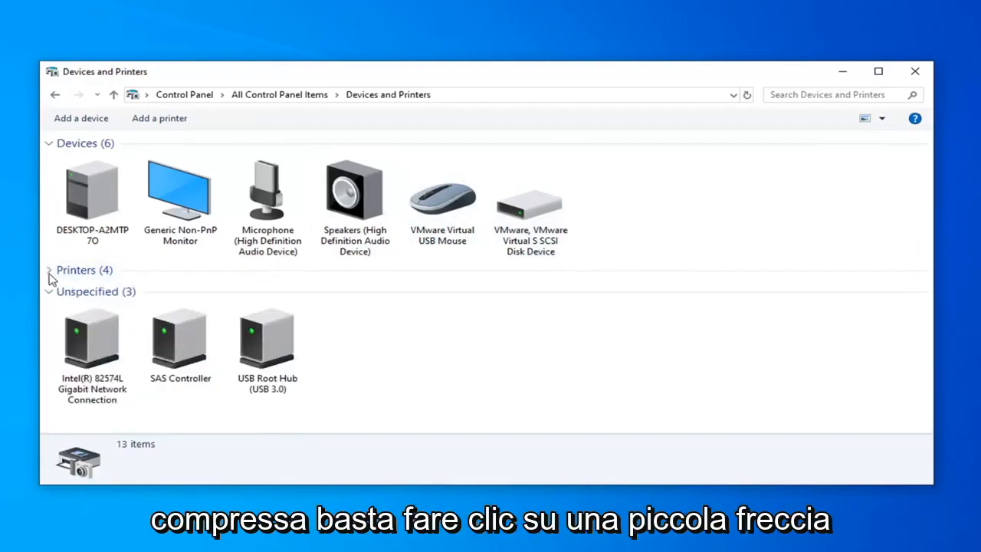
{"action": "left_click", "coordinate": [49, 270]}
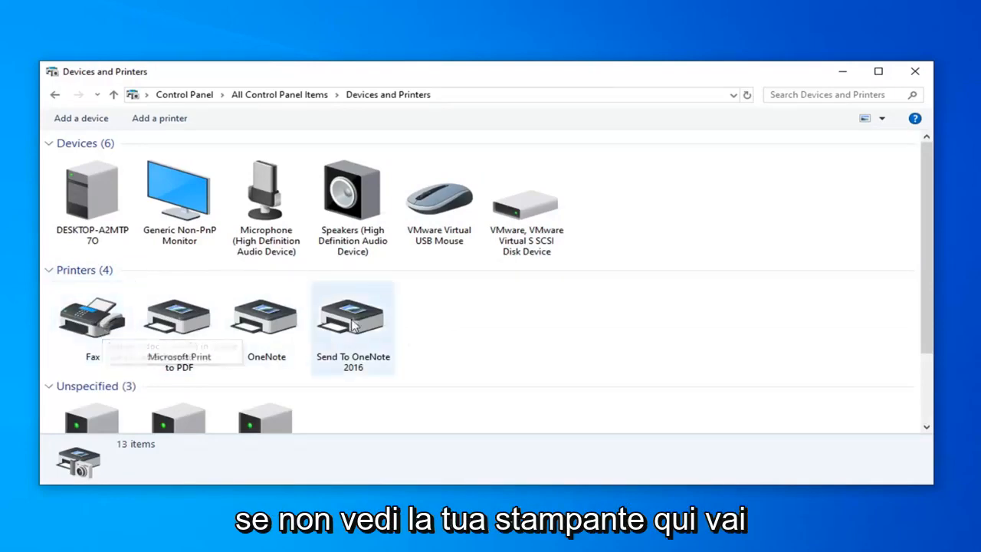
{"action": "mouse_move", "coordinate": [160, 118]}
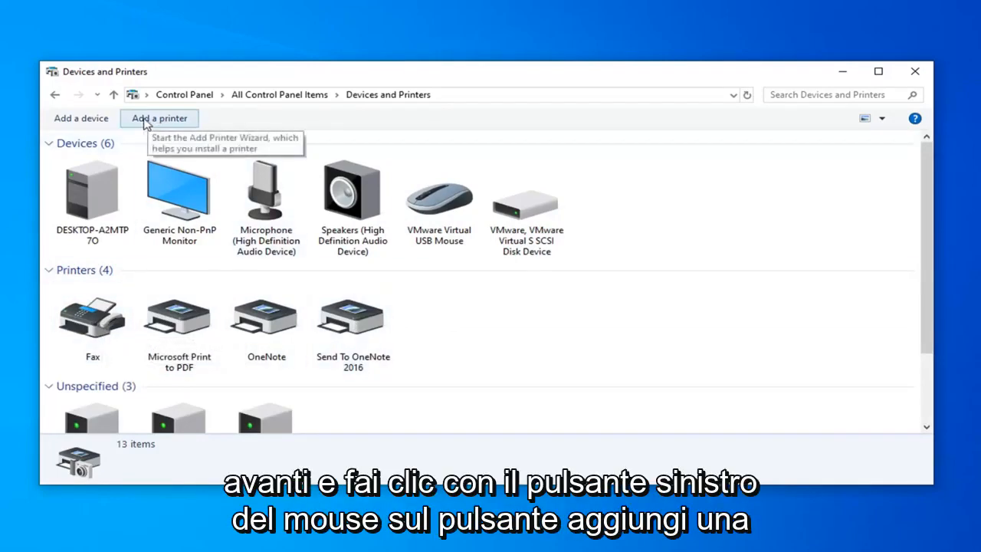
- Start the Add a printer device search from the toolbar
{"action": "left_click", "coordinate": [160, 118]}
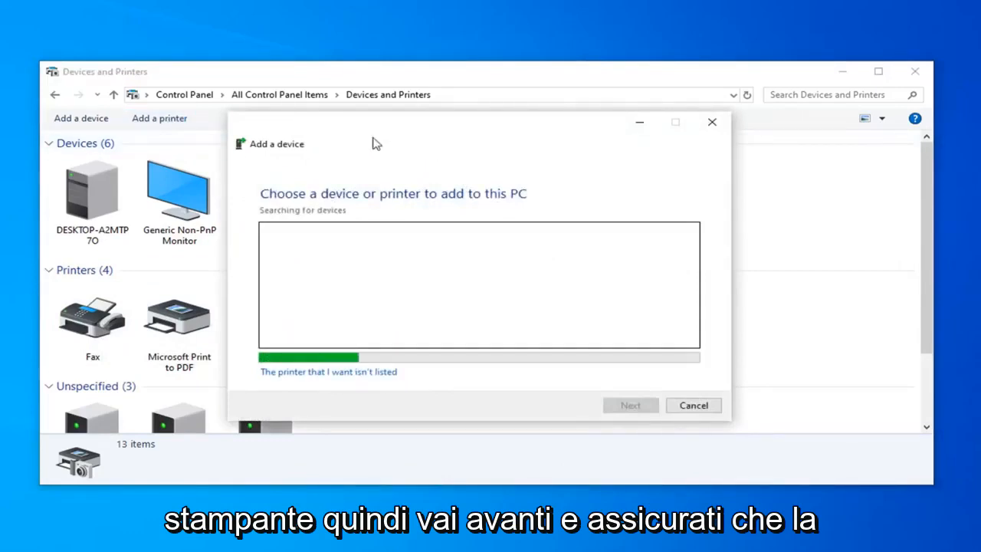
{"action": "mouse_move", "coordinate": [366, 193]}
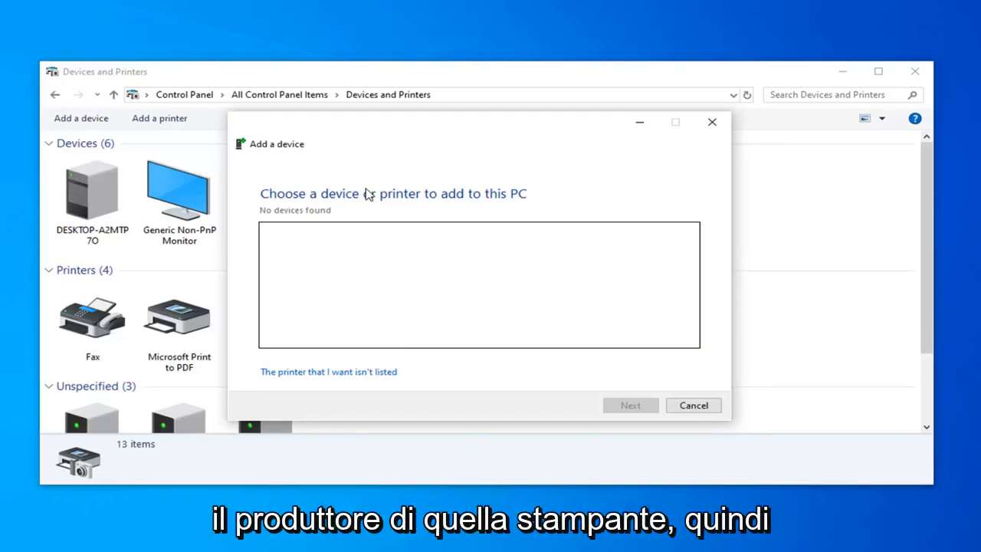
{"action": "mouse_move", "coordinate": [334, 270]}
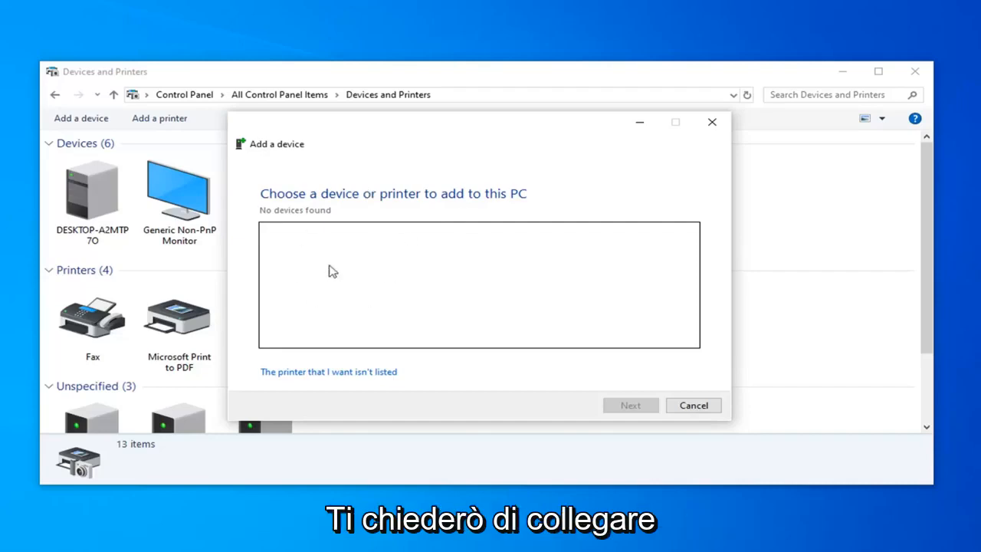
{"action": "mouse_move", "coordinate": [384, 227]}
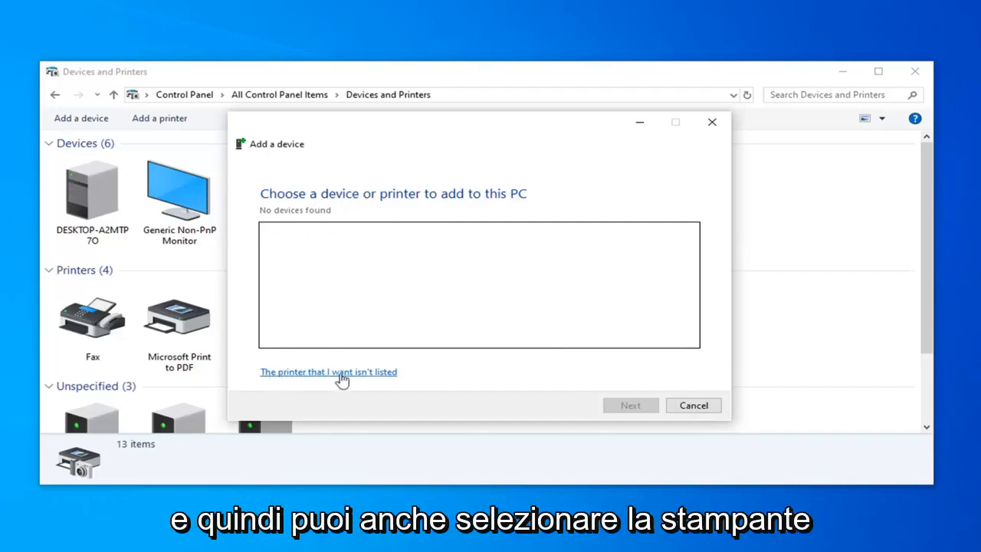
- Report the printer isn't listed, try each option, settle on local printer with manual settings
{"action": "left_click", "coordinate": [328, 373]}
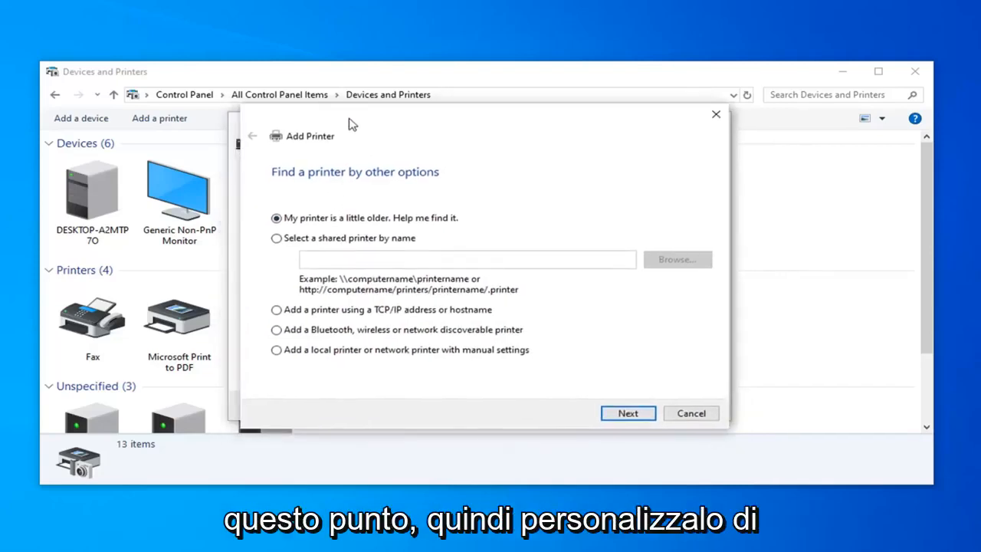
{"action": "mouse_move", "coordinate": [356, 362]}
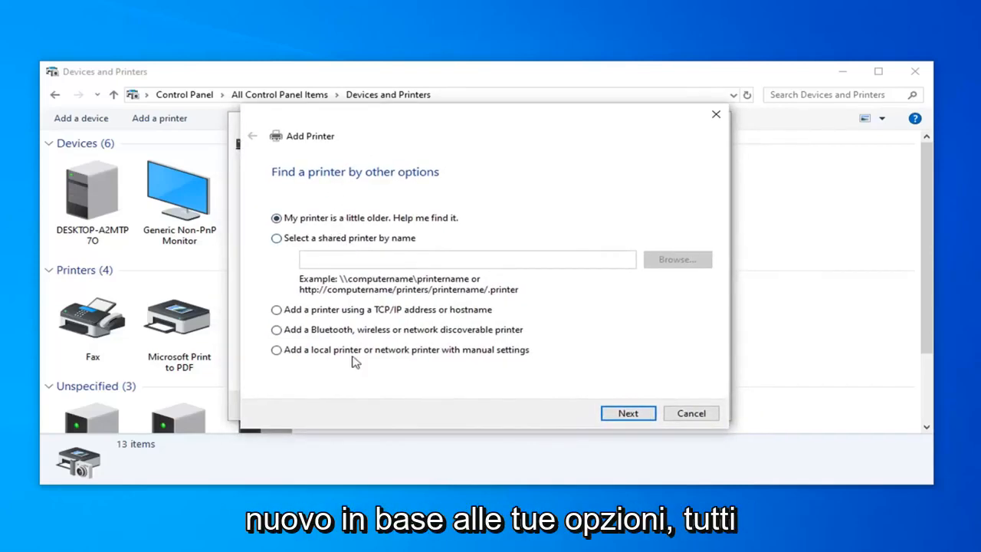
{"action": "mouse_move", "coordinate": [335, 224]}
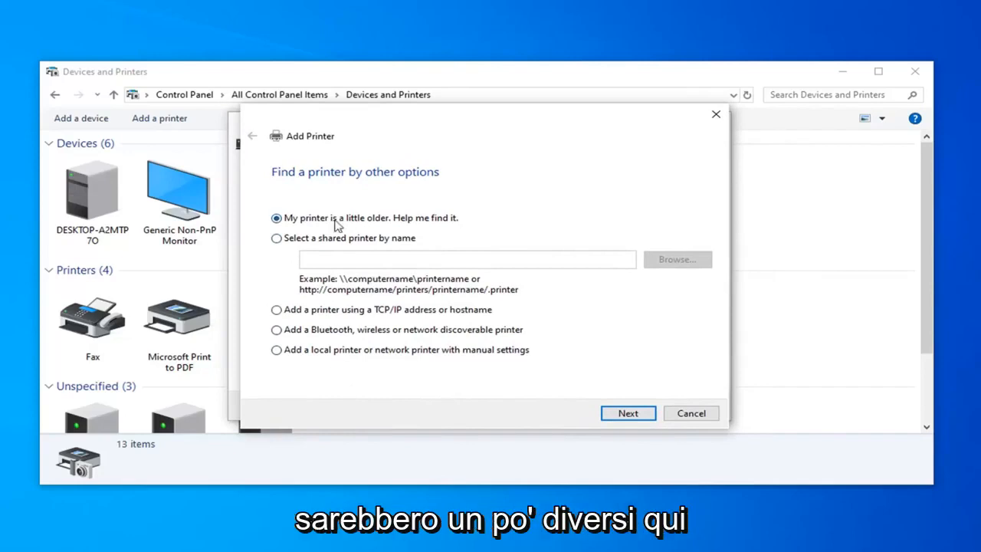
{"action": "mouse_move", "coordinate": [365, 233]}
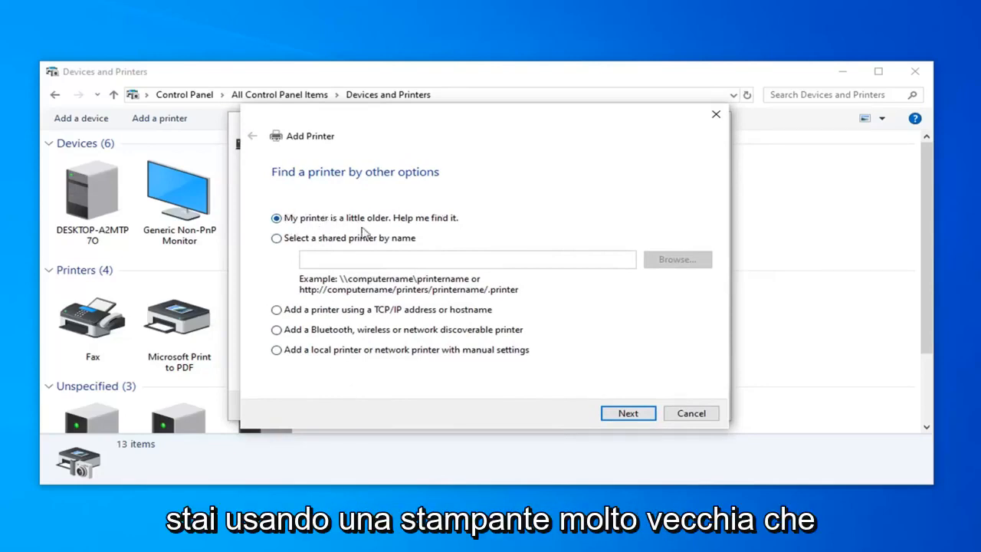
{"action": "mouse_move", "coordinate": [374, 223]}
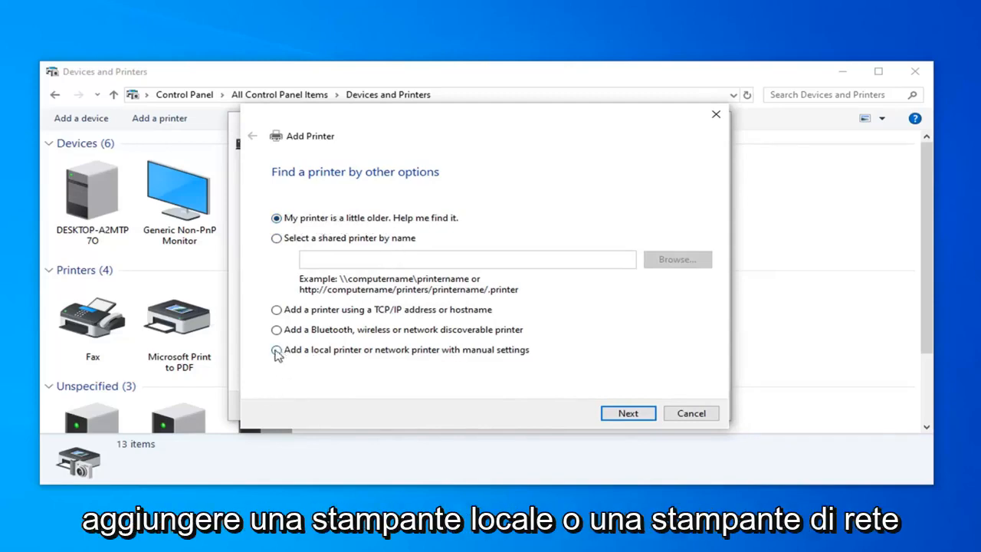
{"action": "left_click", "coordinate": [276, 350]}
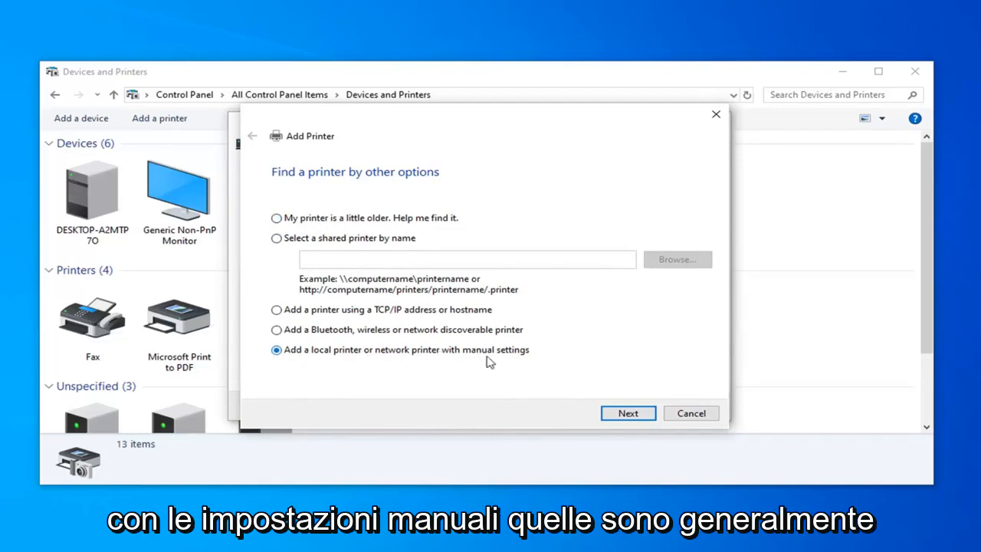
{"action": "mouse_move", "coordinate": [356, 414]}
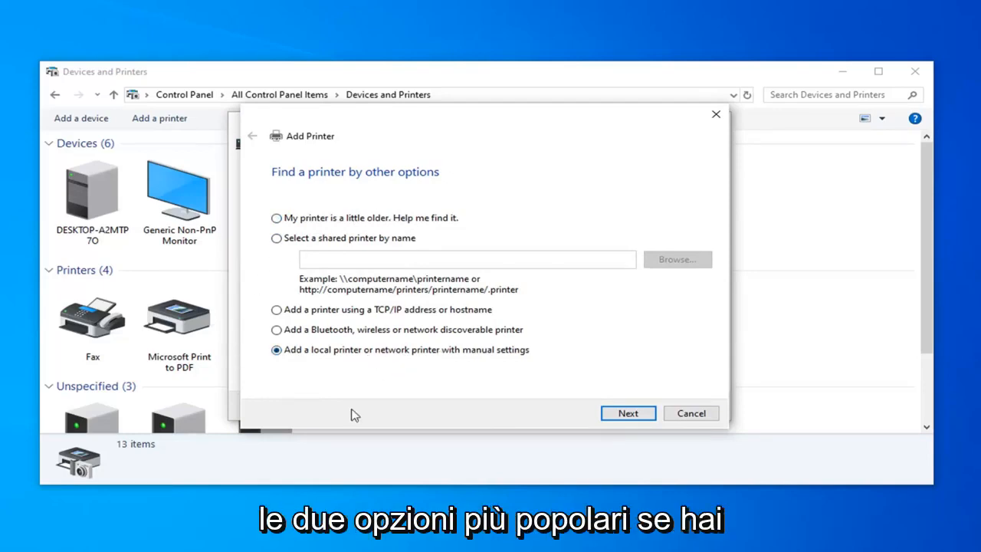
{"action": "mouse_move", "coordinate": [322, 338]}
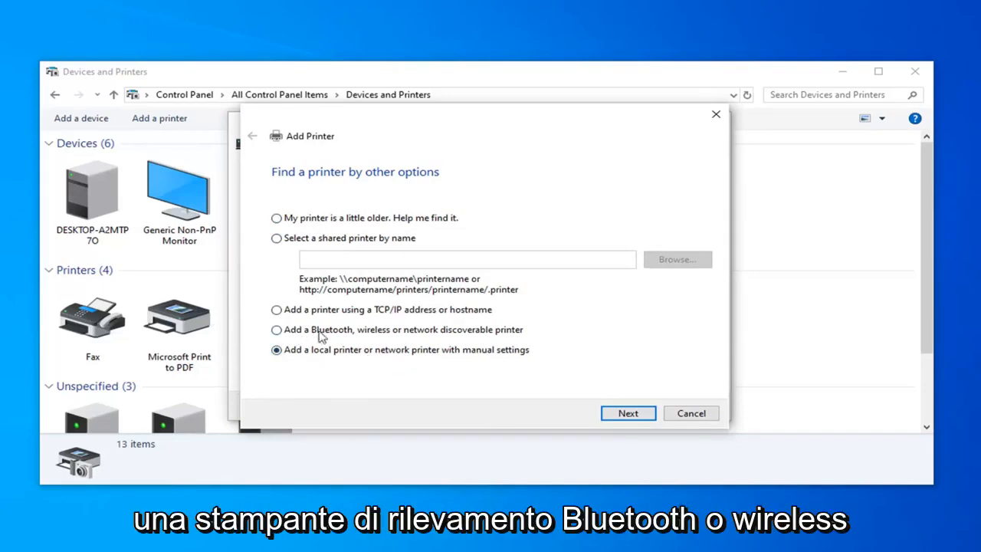
{"action": "mouse_move", "coordinate": [503, 336]}
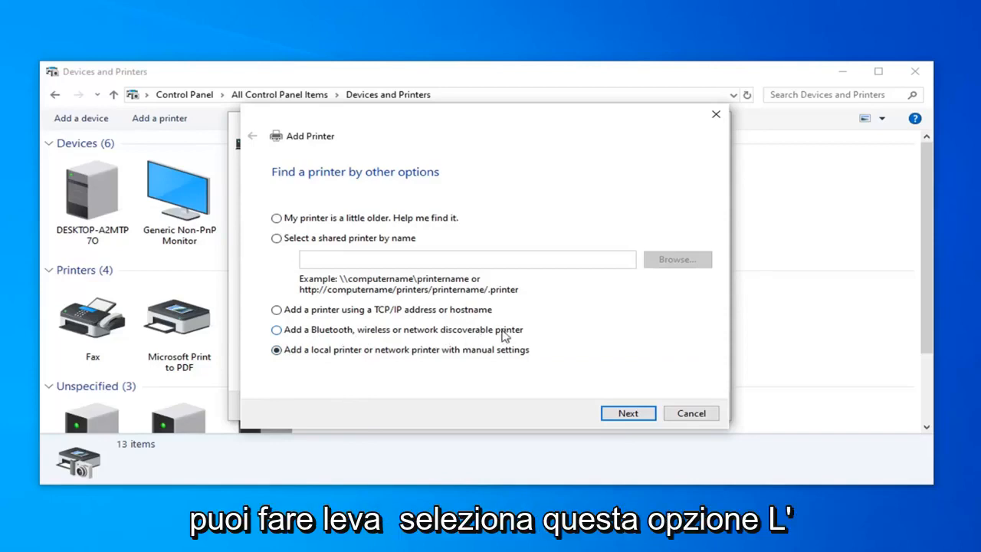
{"action": "left_click", "coordinate": [276, 330]}
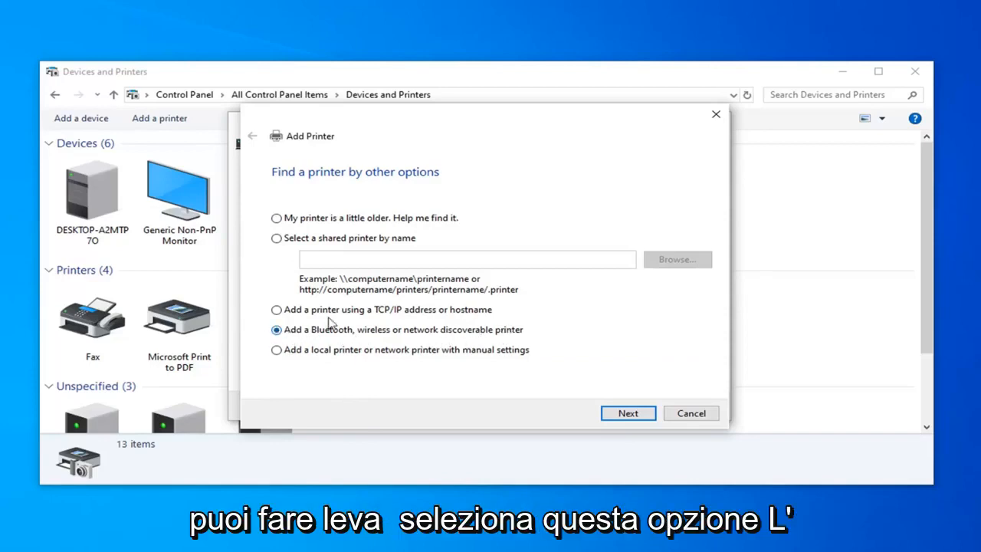
{"action": "left_click", "coordinate": [276, 310]}
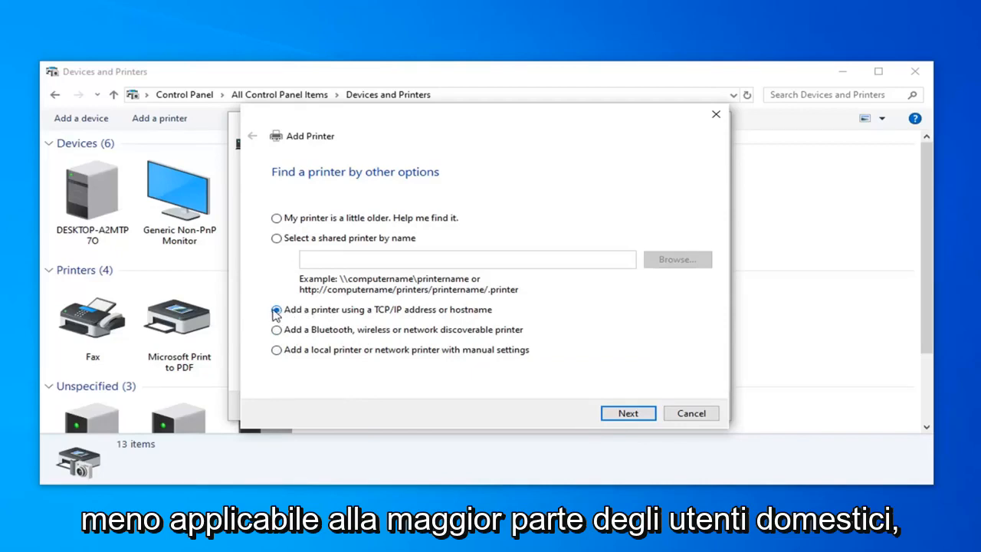
{"action": "left_click", "coordinate": [276, 310]}
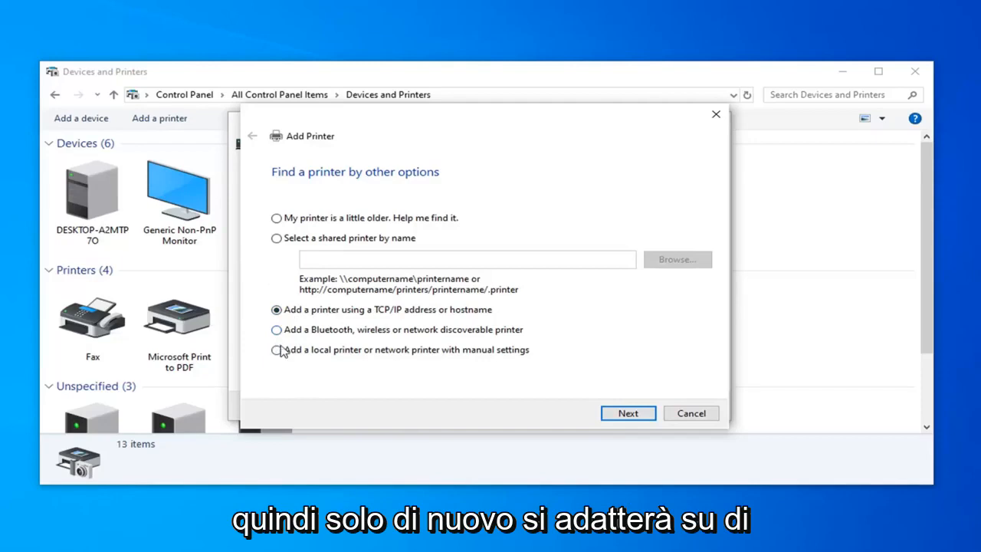
{"action": "left_click", "coordinate": [276, 349]}
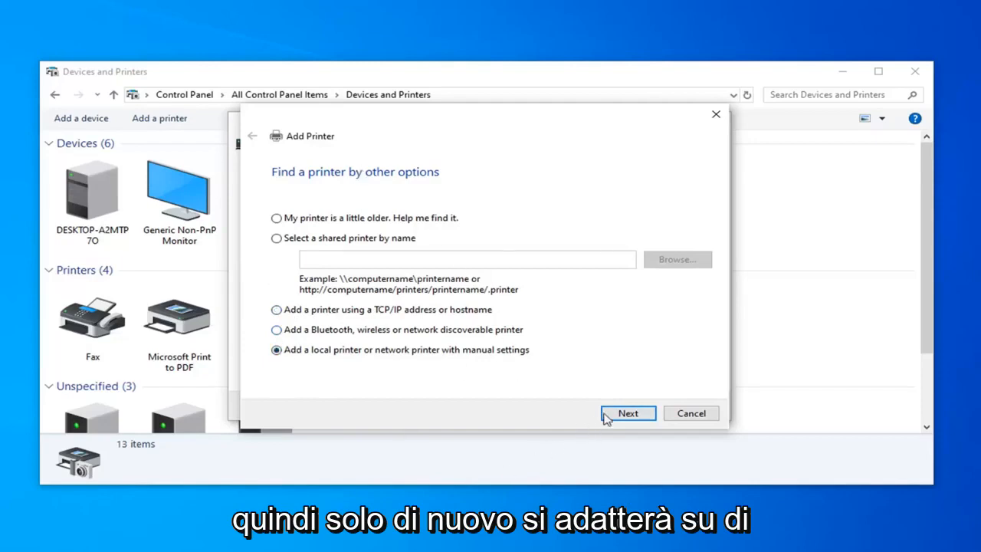
- Step through the port and driver pages, then cancel the Add Printer wizard
{"action": "left_click", "coordinate": [629, 414]}
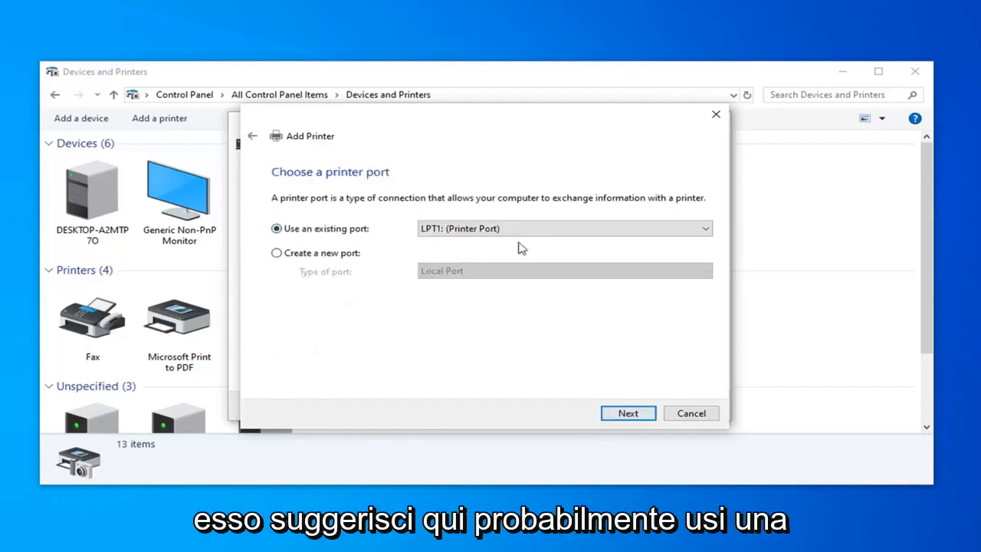
{"action": "left_click", "coordinate": [702, 229]}
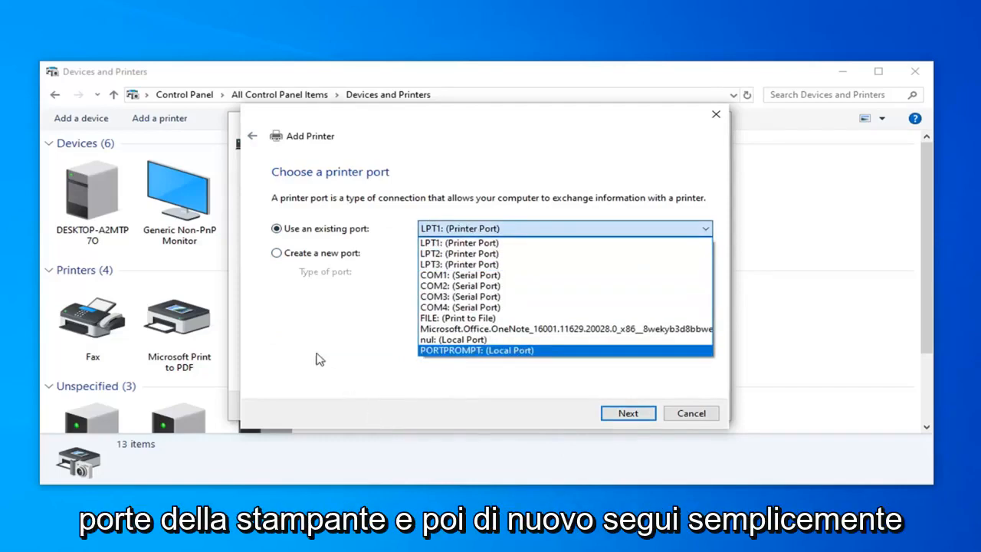
{"action": "left_click", "coordinate": [629, 413]}
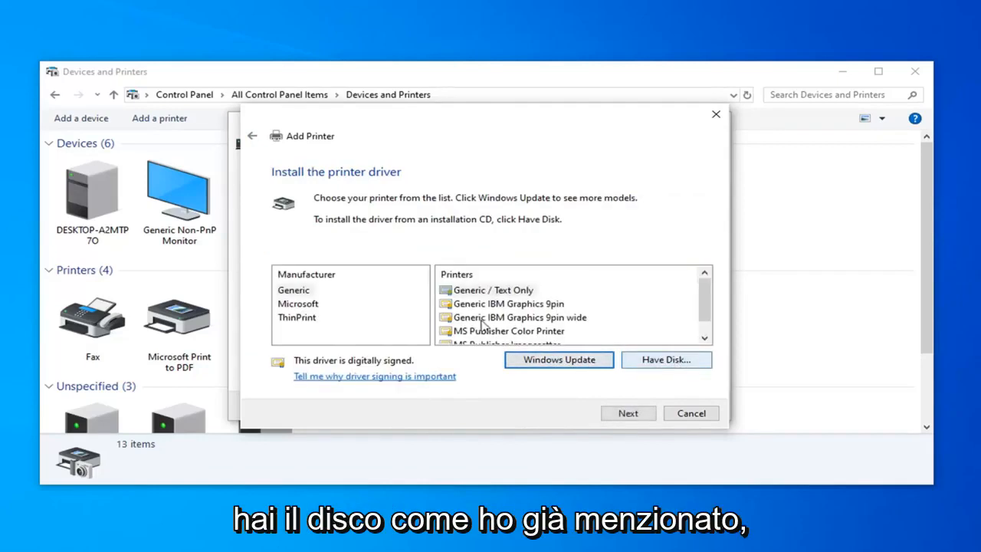
{"action": "left_click", "coordinate": [690, 412]}
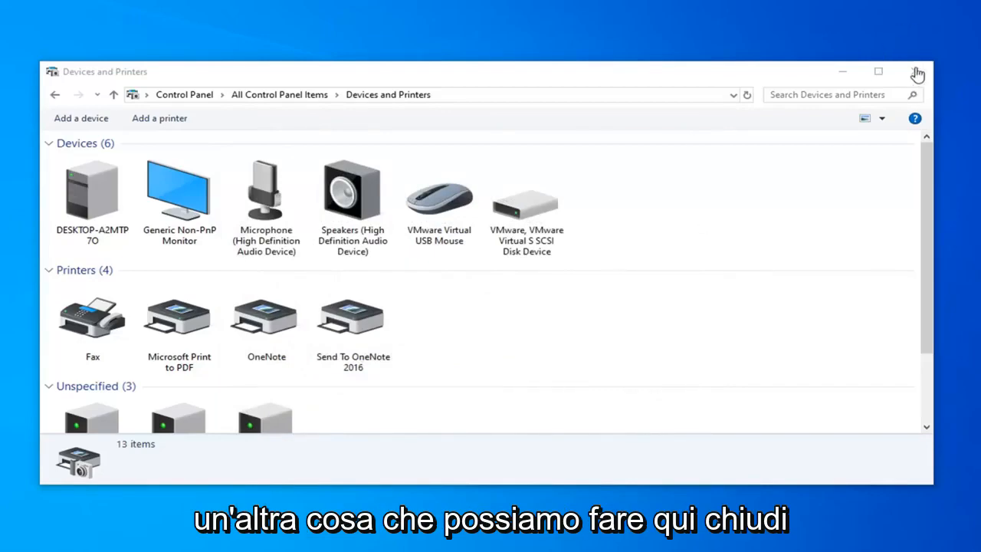
- Close the printer windows and search 'device manager' from Start
{"action": "left_click", "coordinate": [80, 118]}
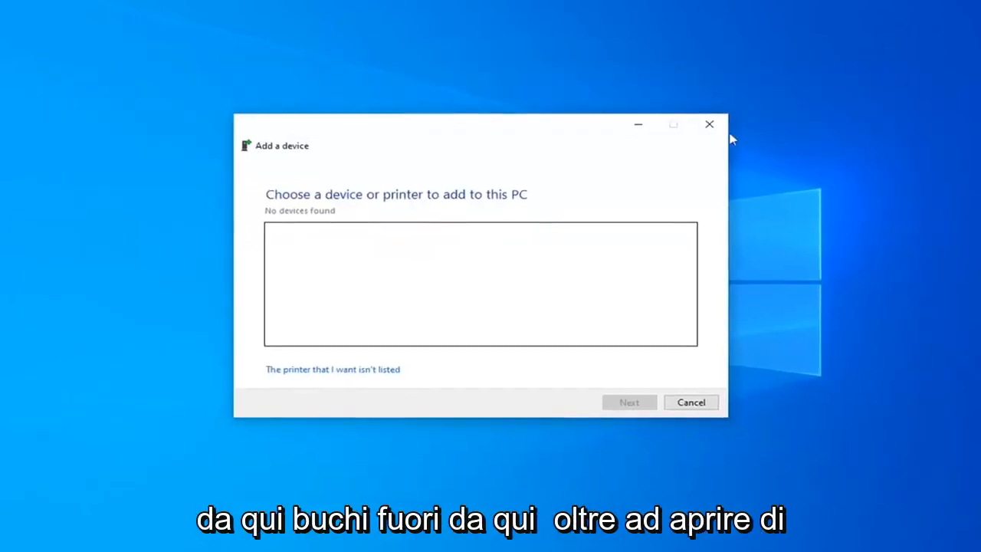
{"action": "left_click", "coordinate": [14, 540]}
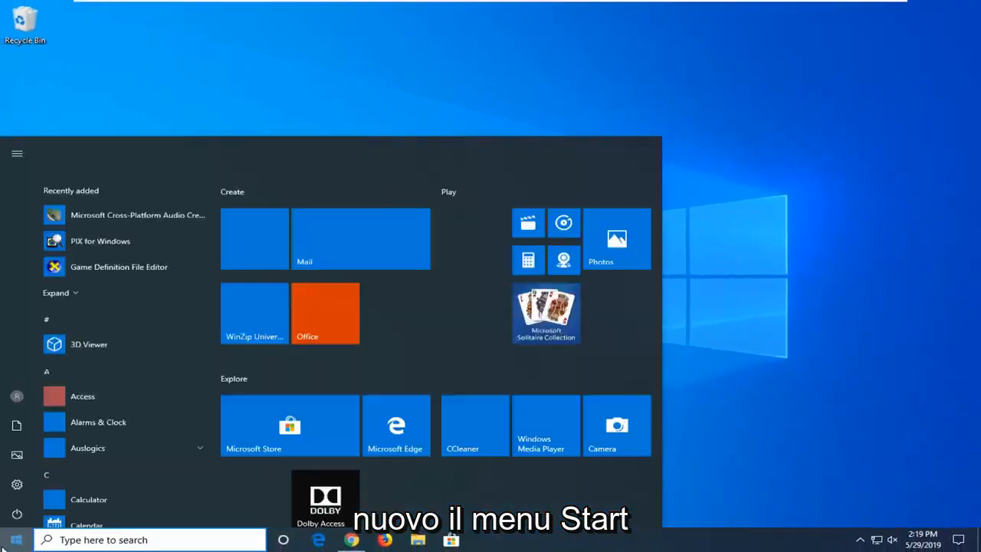
{"action": "type", "text": "device manager"}
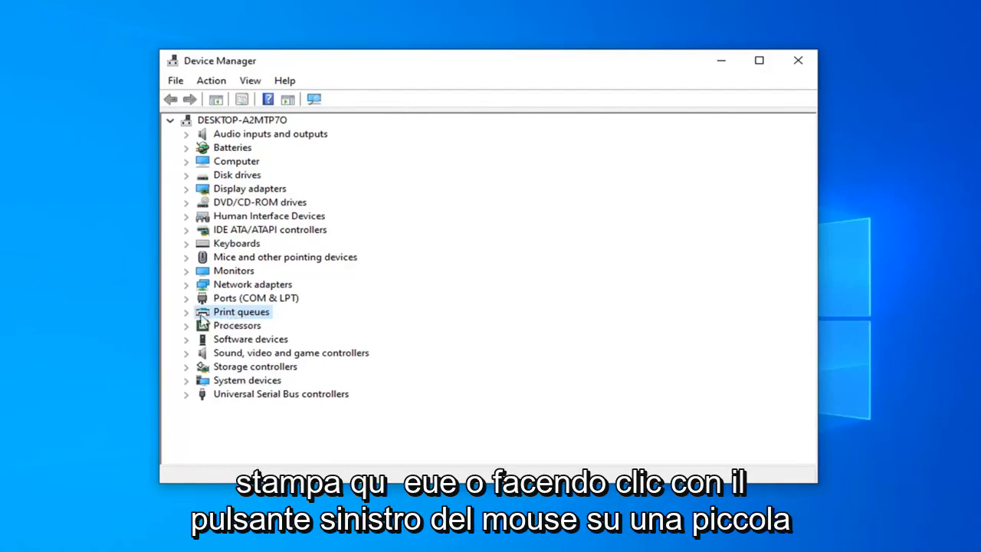
- Uninstall the Microsoft Print to PDF device under Print queues
{"action": "left_click", "coordinate": [187, 311]}
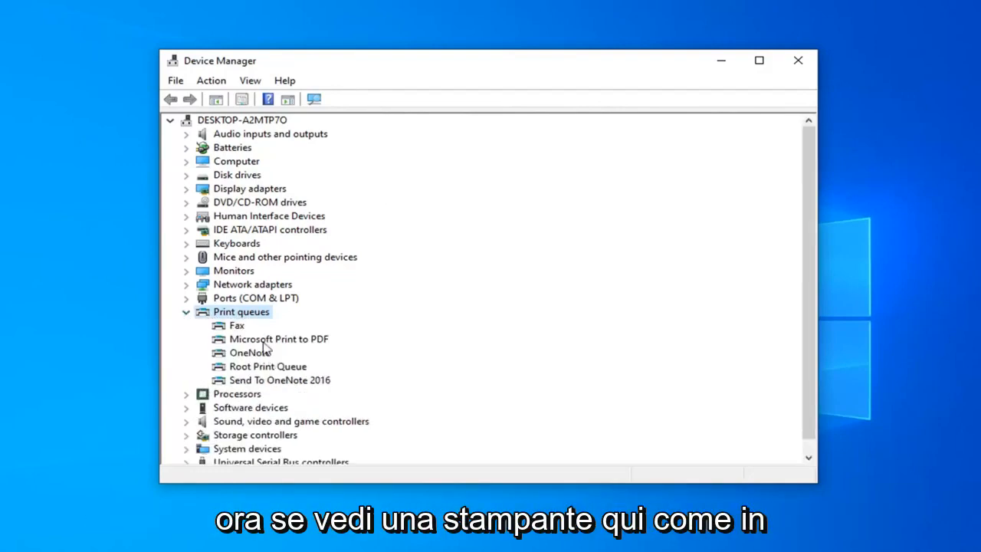
{"action": "mouse_move", "coordinate": [288, 349]}
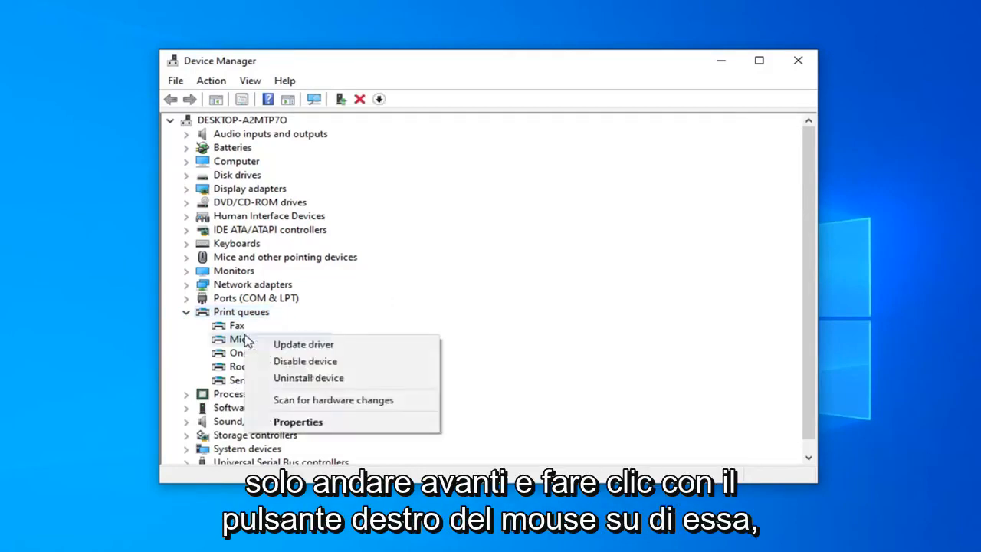
{"action": "left_click", "coordinate": [309, 378]}
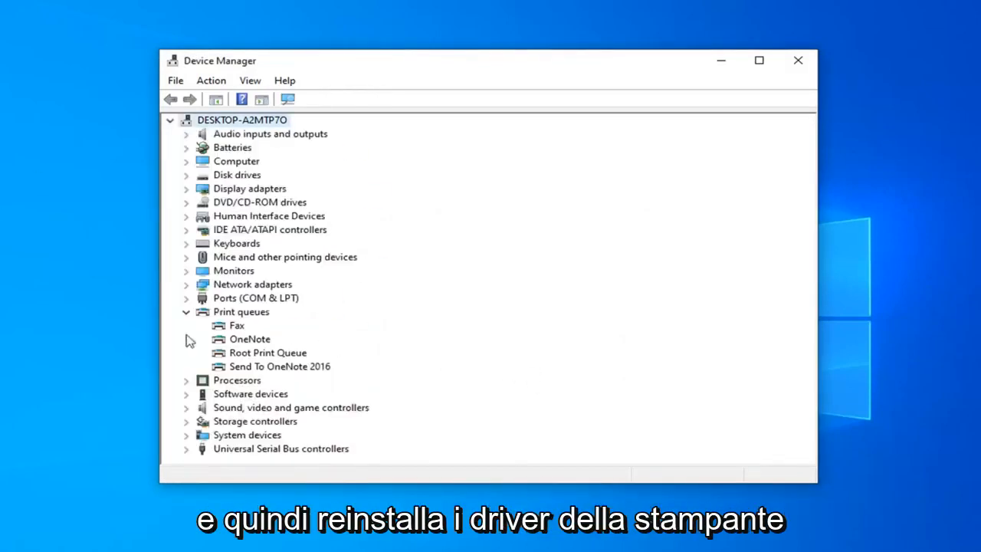
{"action": "mouse_move", "coordinate": [360, 288]}
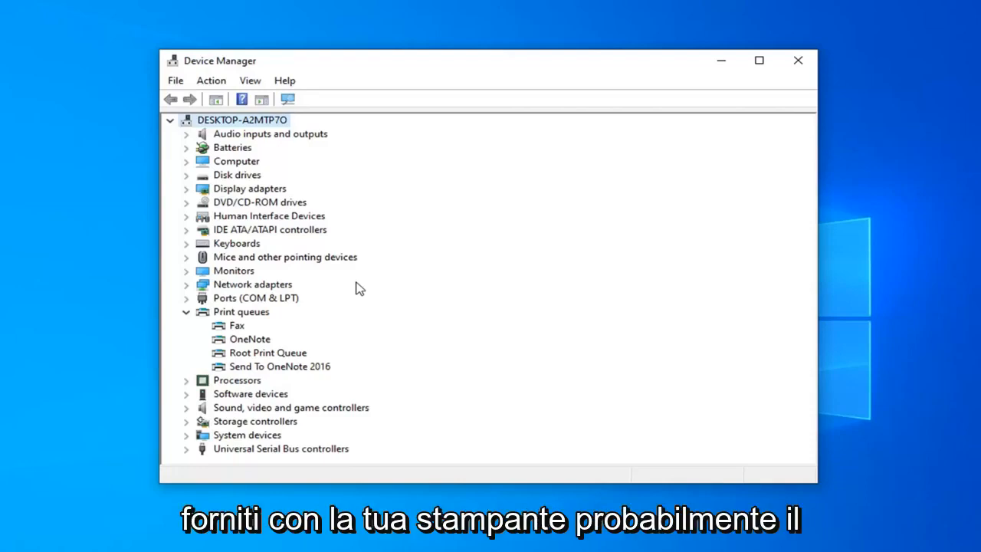
{"action": "mouse_move", "coordinate": [371, 313]}
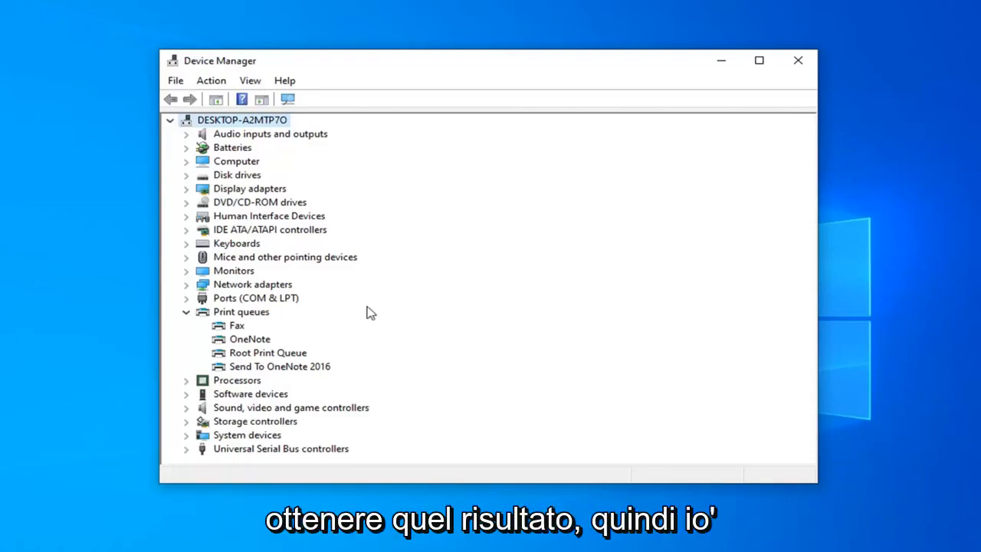
- Close Device Manager, returning to the empty desktop
{"action": "left_click", "coordinate": [797, 60]}
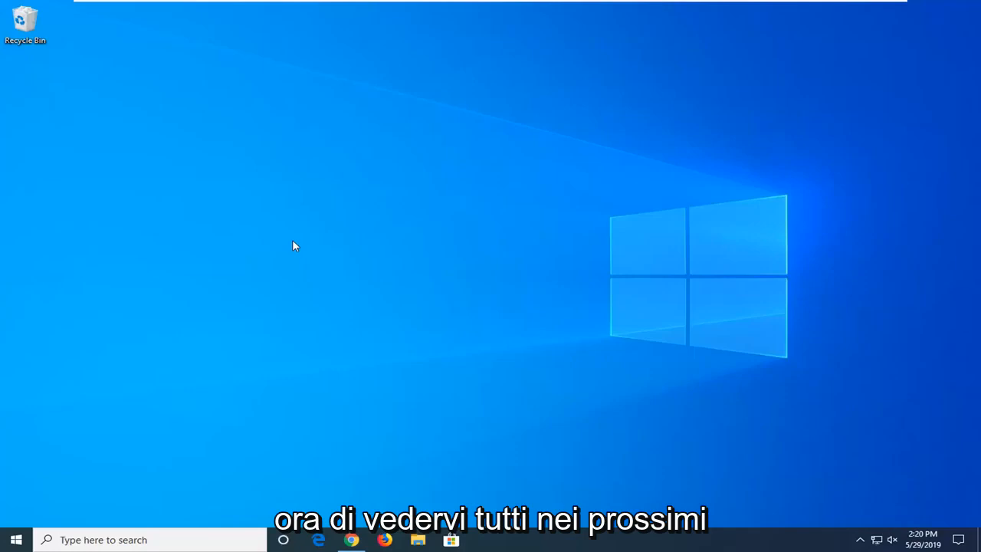
{"action": "mouse_move", "coordinate": [824, 383]}
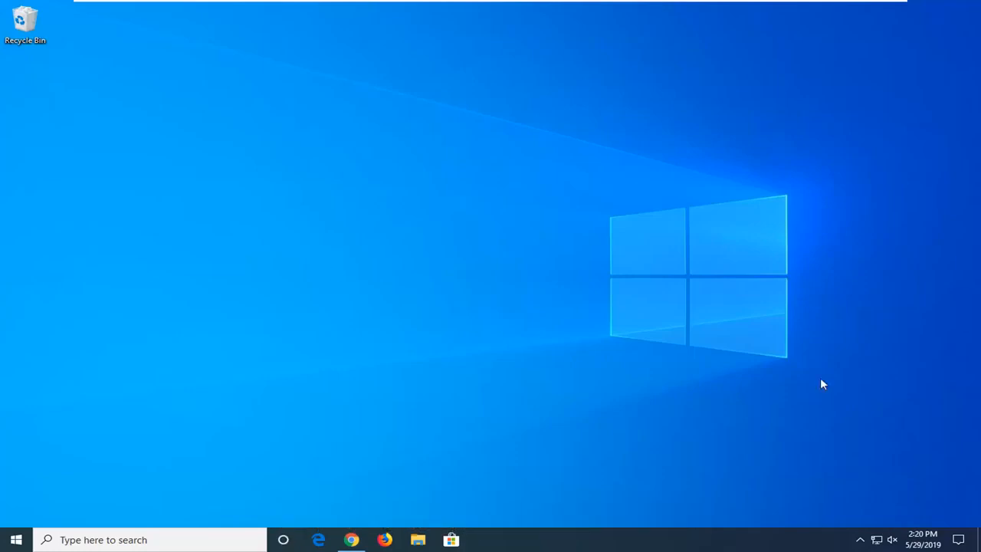